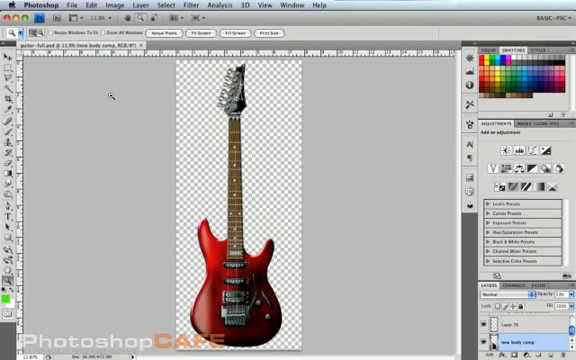
Bring up Preferences > Performance to confirm Enable OpenGL Drawing is ticked
left_click(28, 4)
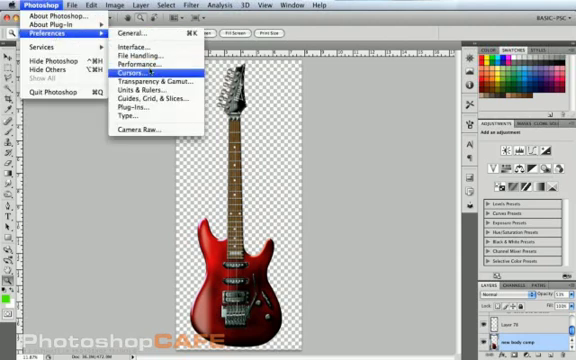
mouse_move(148, 72)
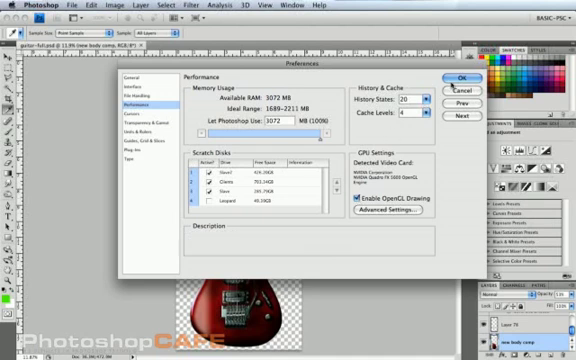
left_click(466, 80)
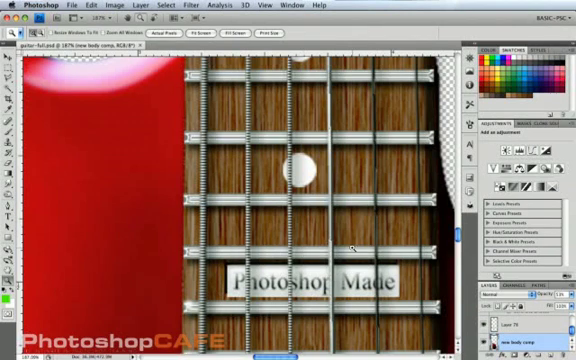
mouse_move(300, 216)
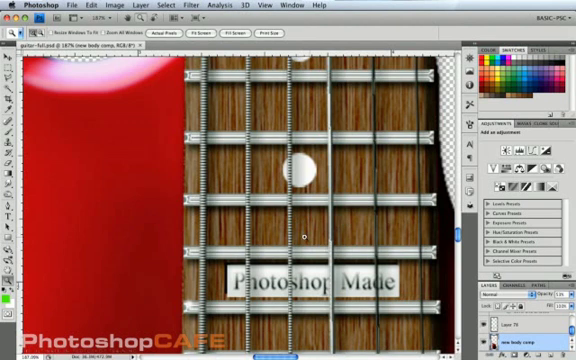
mouse_move(308, 238)
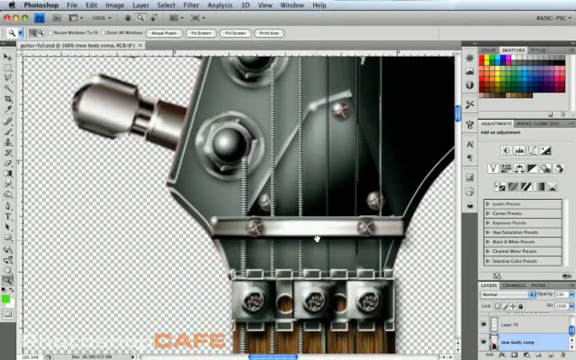
Flick-pan the zoomed view across the guitar body toward the headstock and tuning pegs
scroll("down", 3)
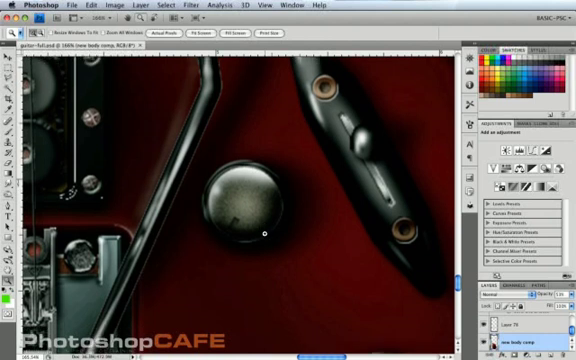
mouse_move(284, 218)
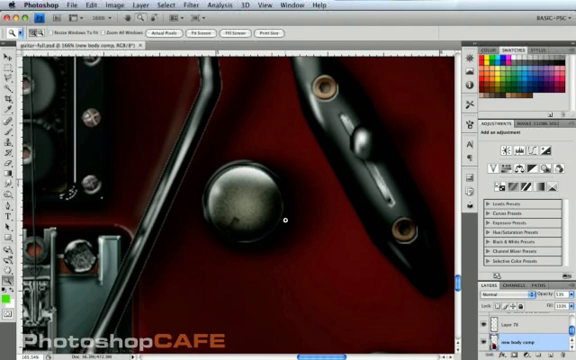